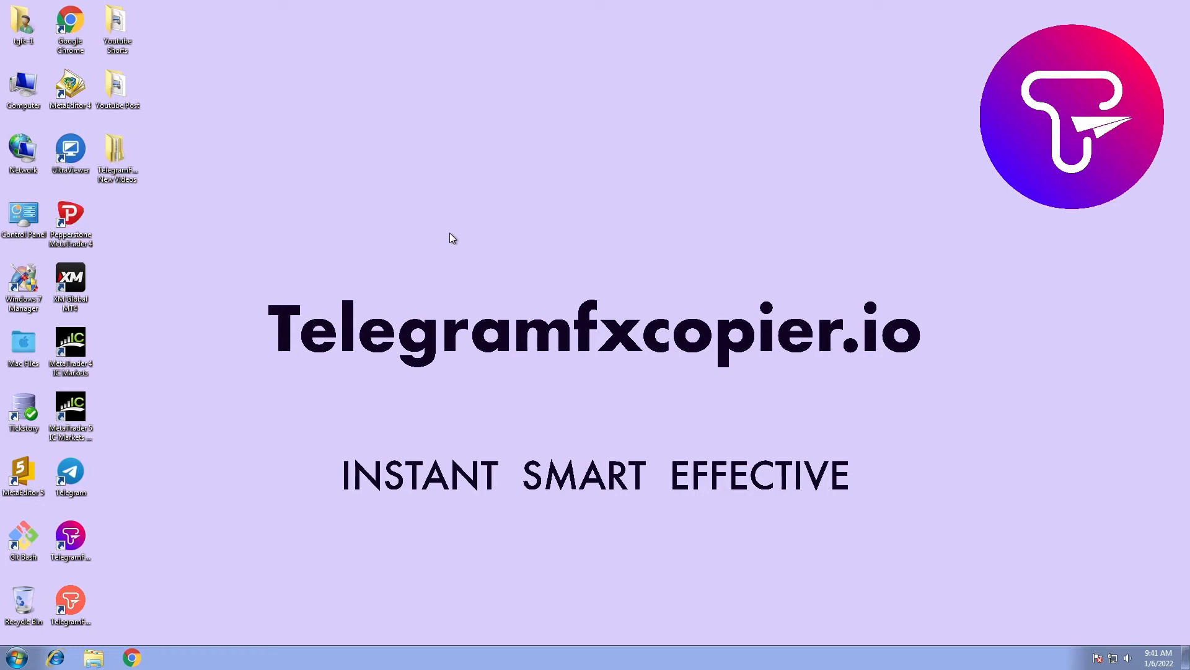
{"action": "mouse_move", "coordinate": [625, 8]}
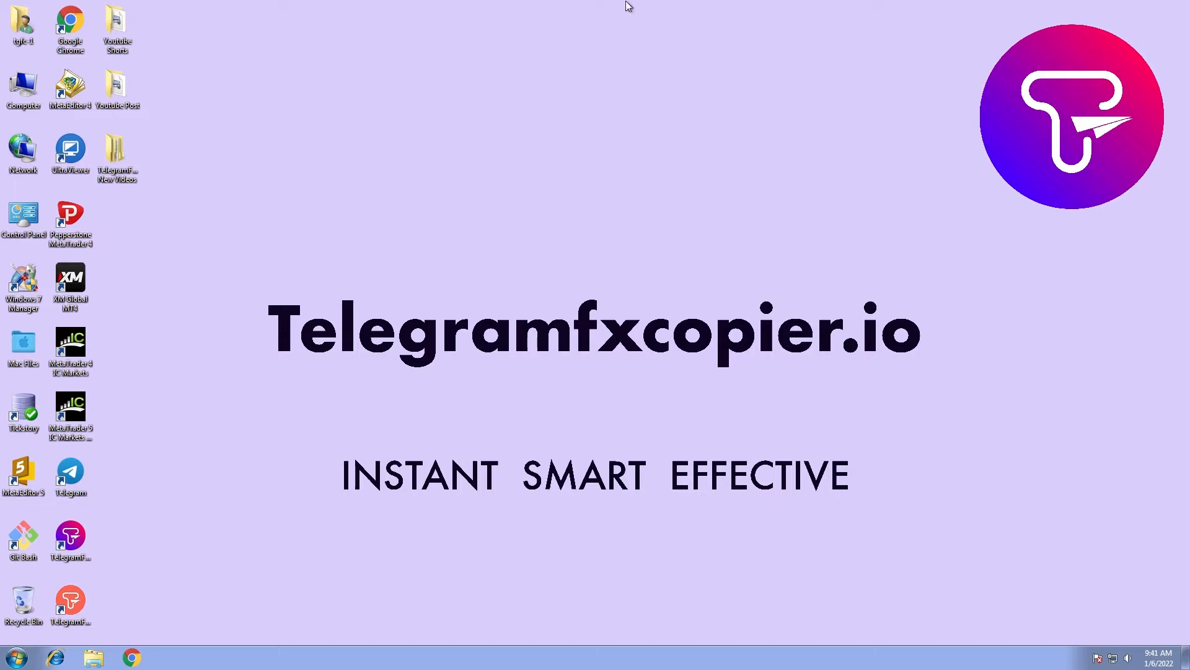
{"action": "mouse_move", "coordinate": [692, 212]}
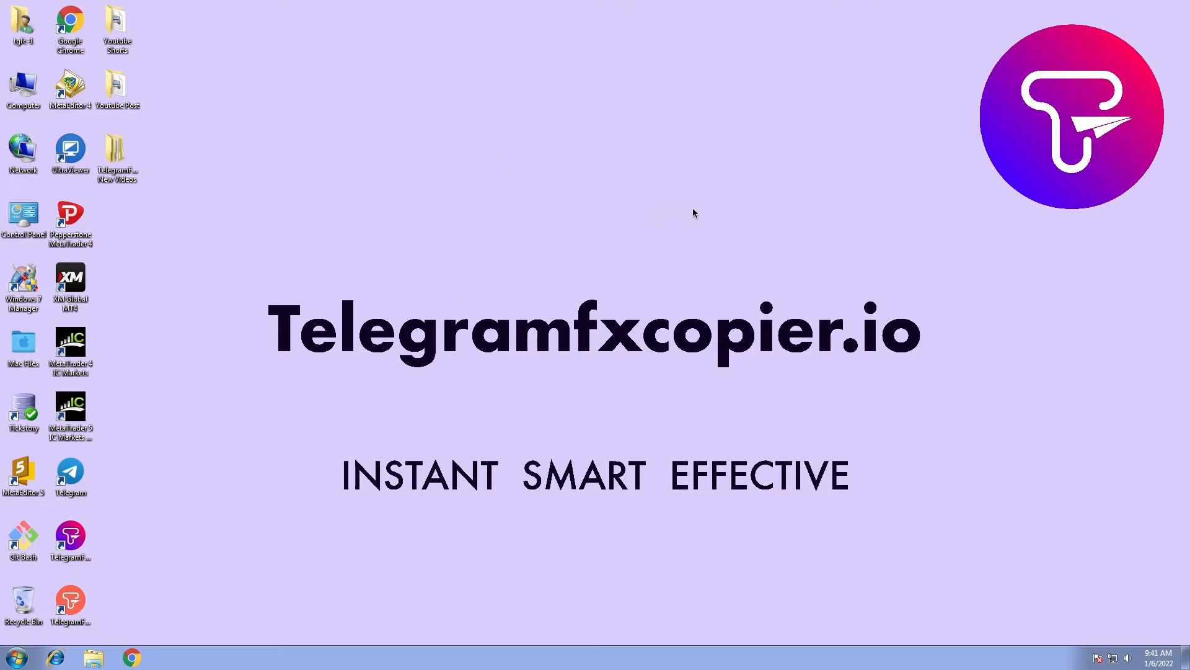
{"action": "mouse_move", "coordinate": [261, 464]}
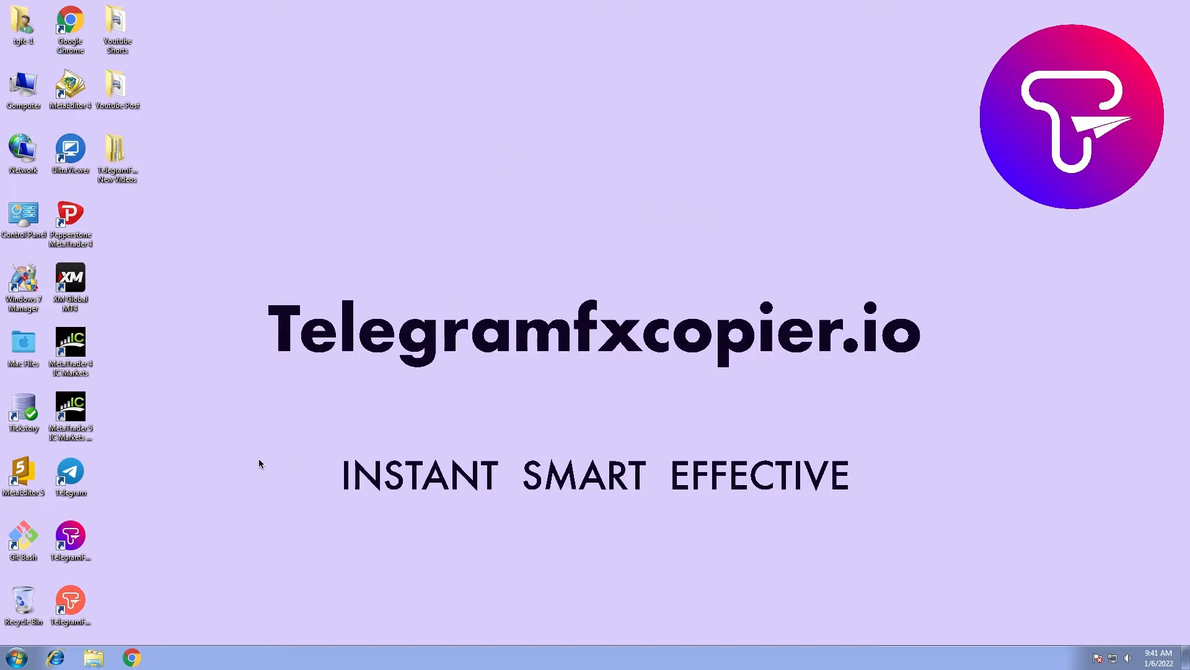
{"action": "mouse_move", "coordinate": [114, 530]}
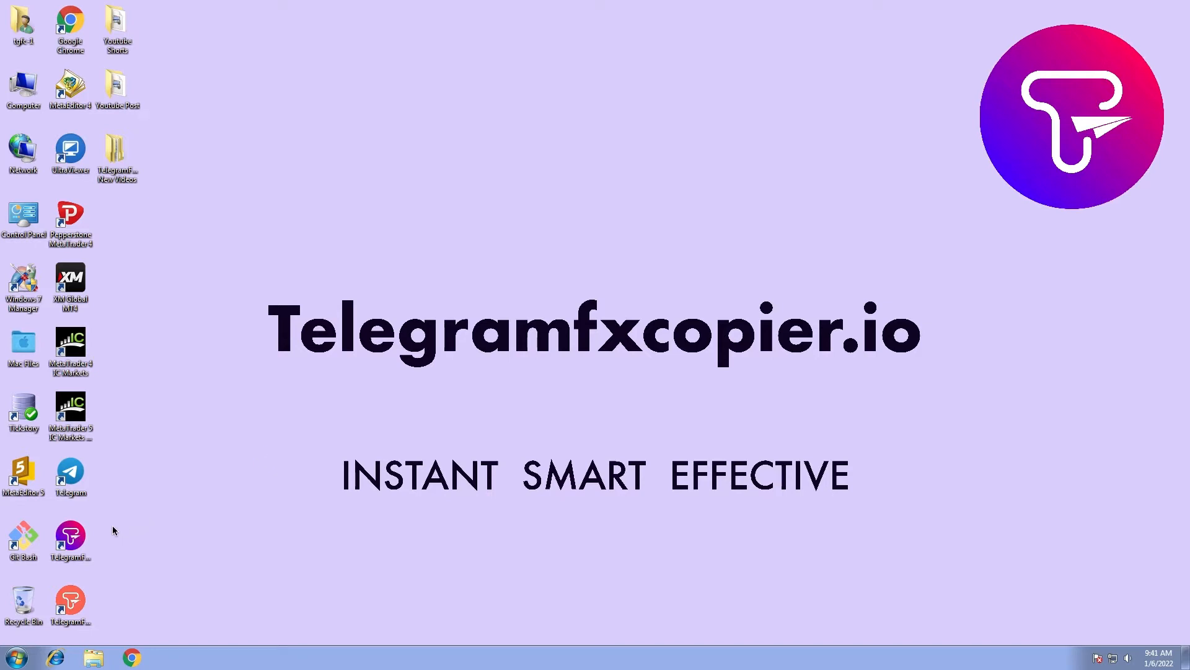
{"action": "mouse_move", "coordinate": [69, 536]}
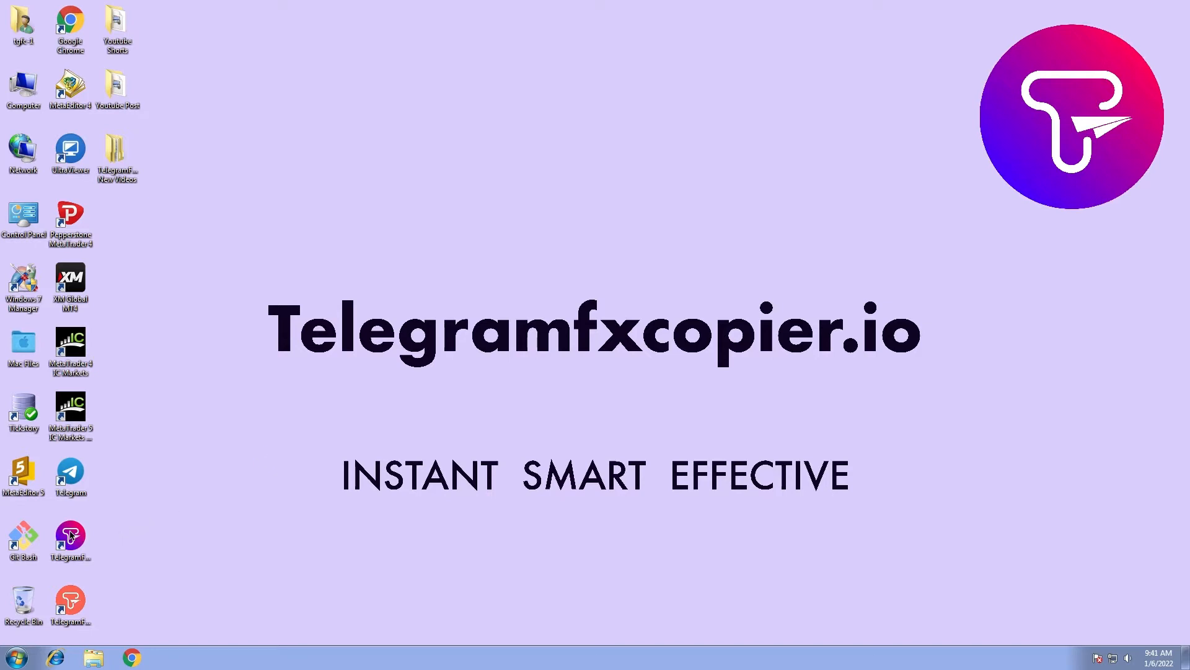
{"action": "mouse_move", "coordinate": [325, 383]}
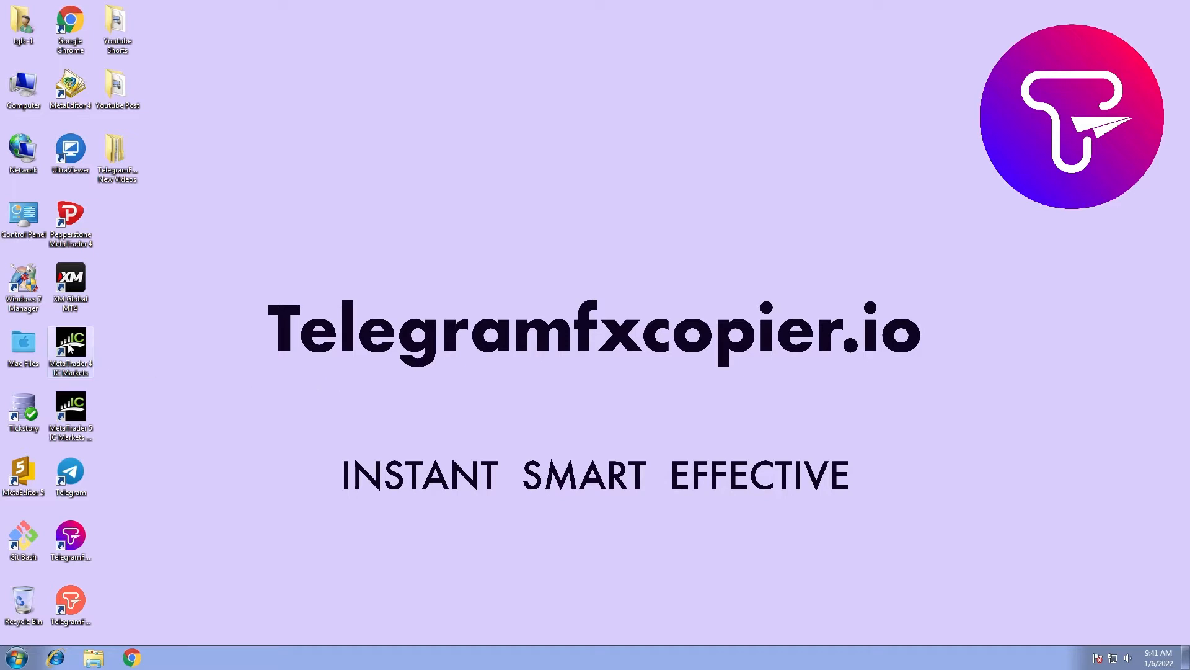
- Launch the IC Markets MetaTrader 4 terminal from its desktop shortcut
{"action": "left_click", "coordinate": [69, 343]}
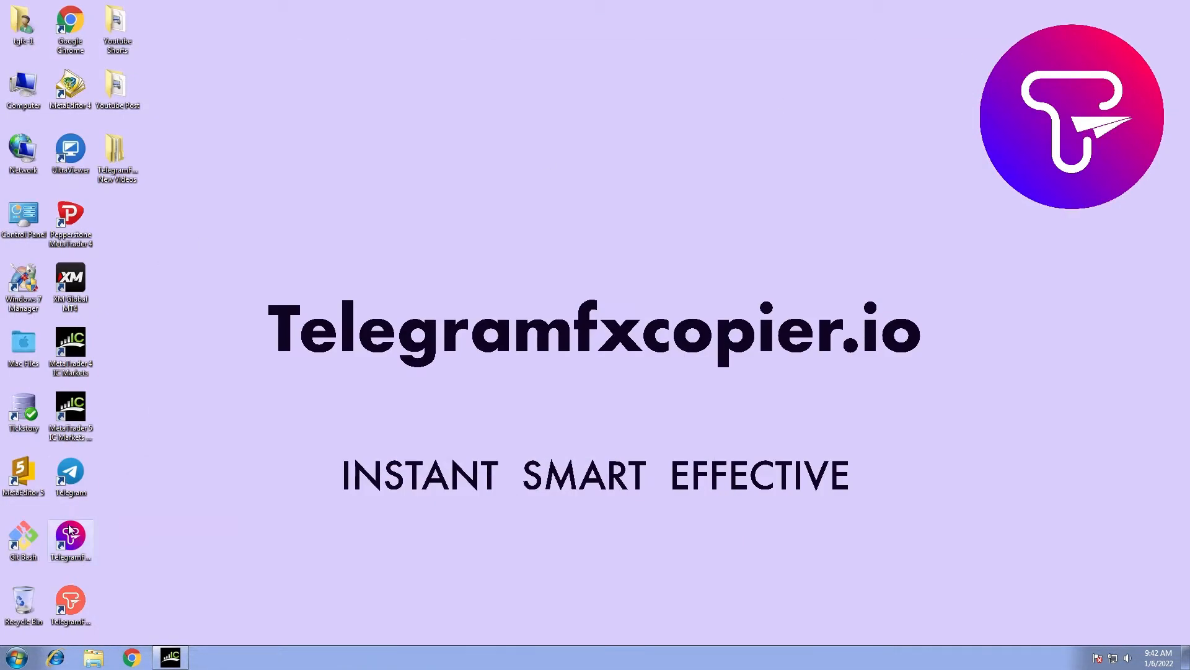
- Launch TelegramFxCopier, connect to Telegram and start monitoring the signal channels
{"action": "double_click", "coordinate": [70, 533]}
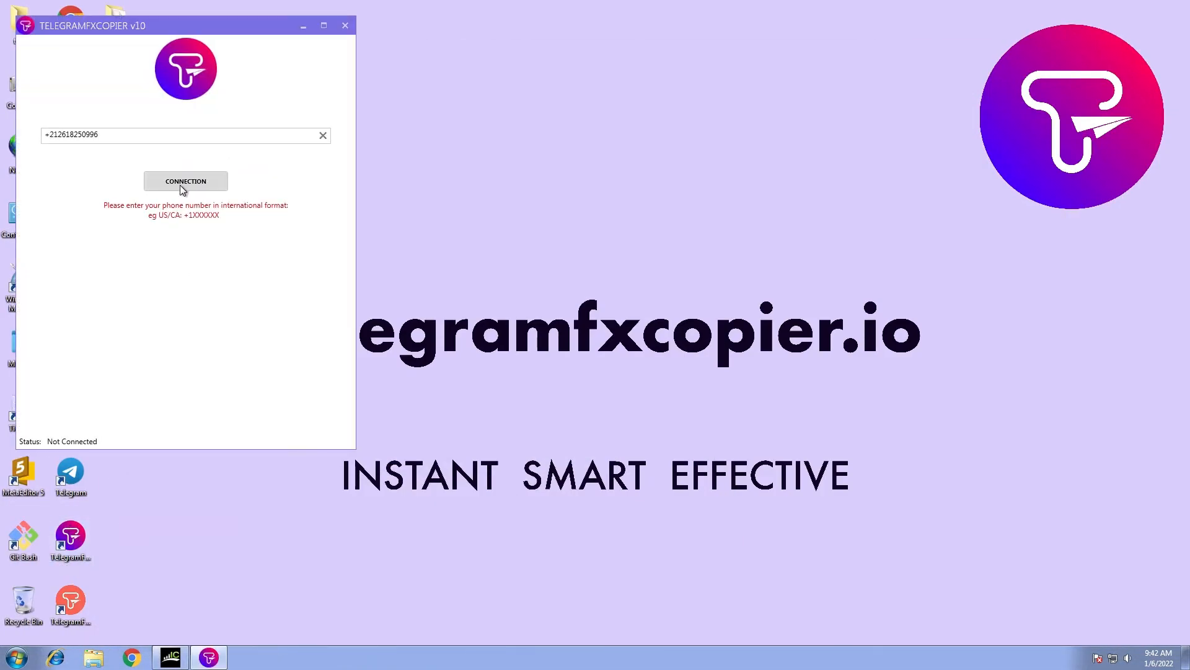
{"action": "left_click", "coordinate": [186, 181]}
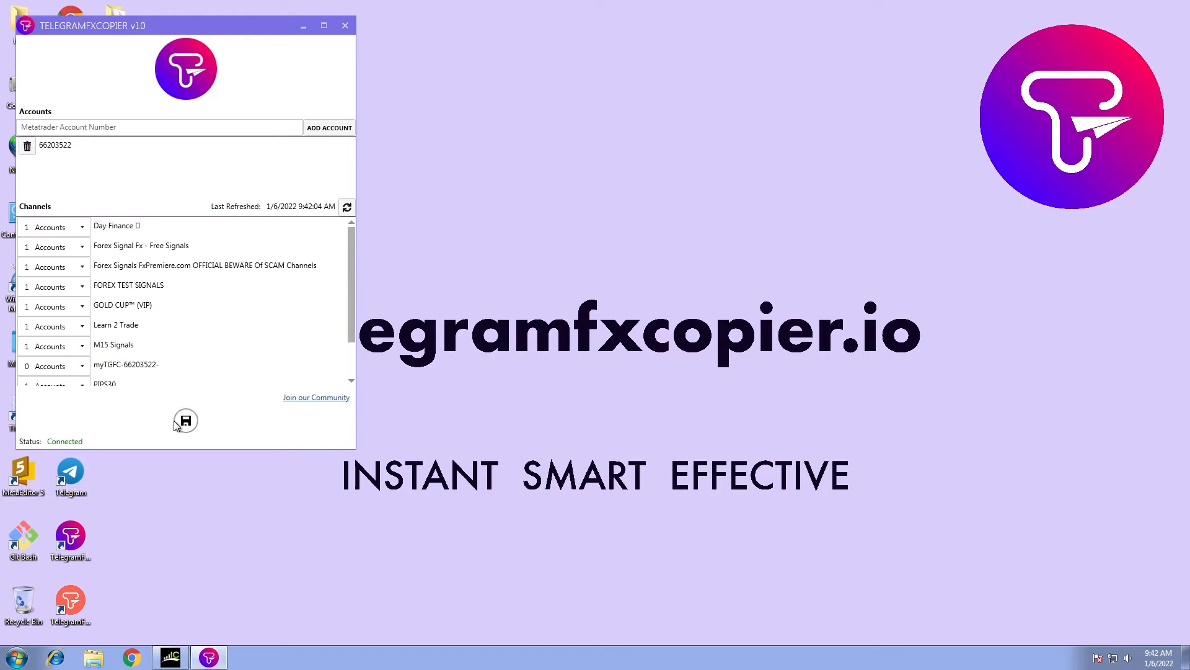
{"action": "left_click", "coordinate": [186, 420]}
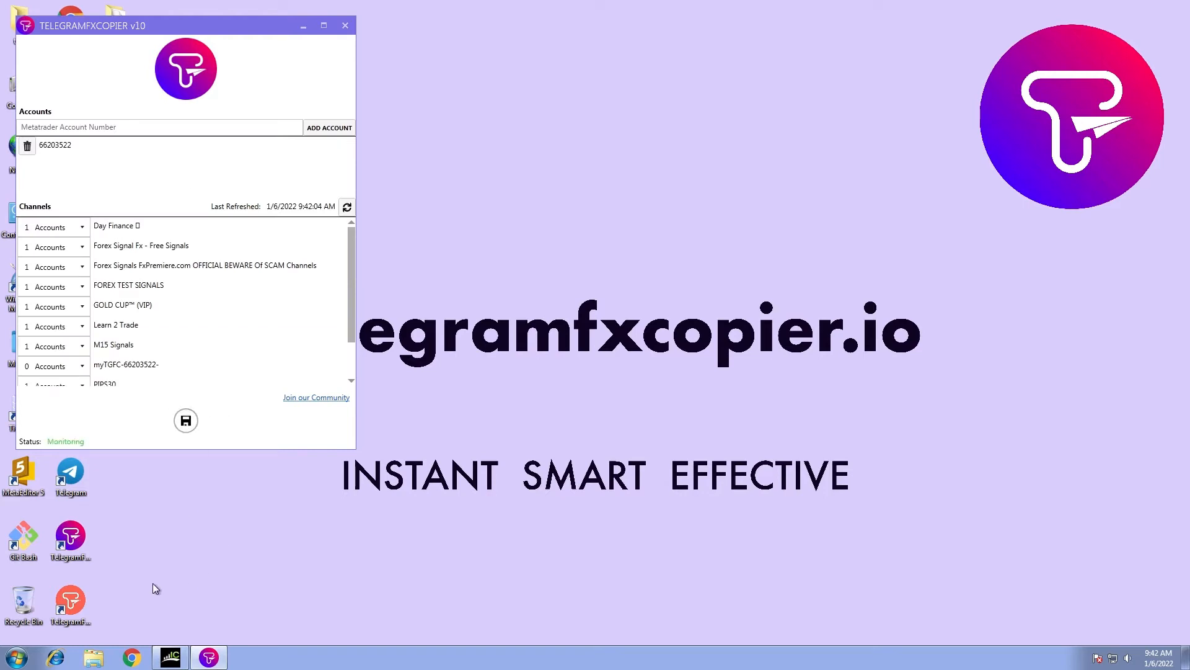
{"action": "left_click", "coordinate": [69, 471]}
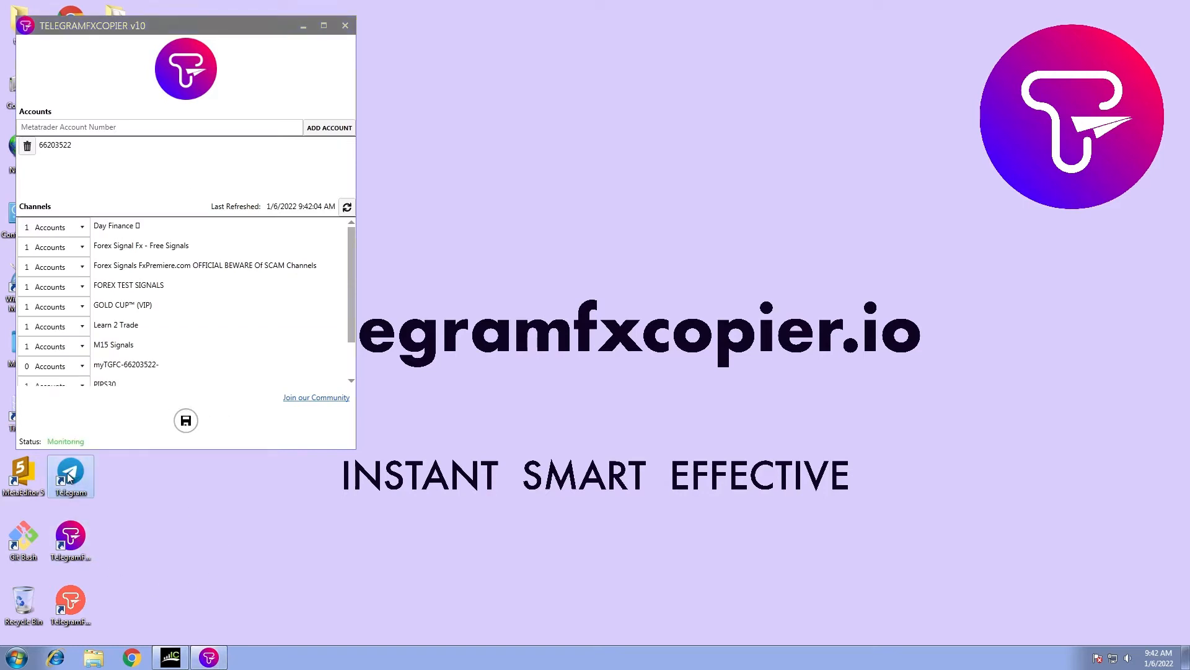
- Launch Telegram to reach the Learn 2 Trade channel's USDMXN signal
{"action": "left_click", "coordinate": [69, 475]}
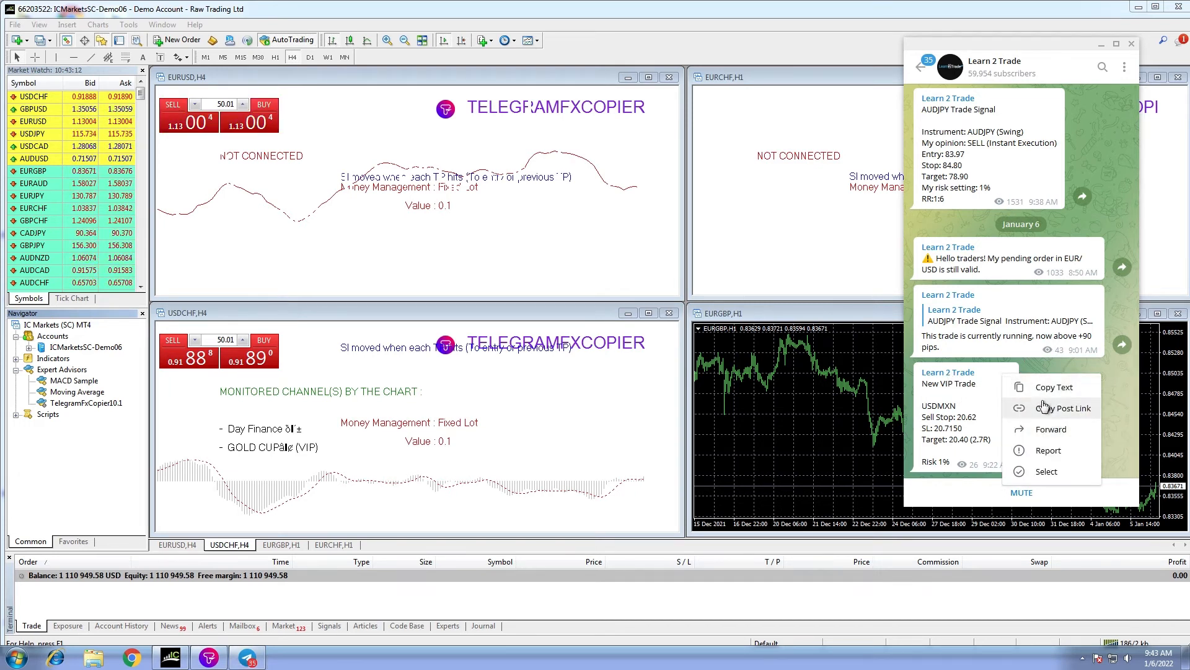
- Forward the USDMXN sell stop signal to FOREX TEST SIGNALS, then switch to the Day Finance channel
{"action": "left_click", "coordinate": [1052, 429]}
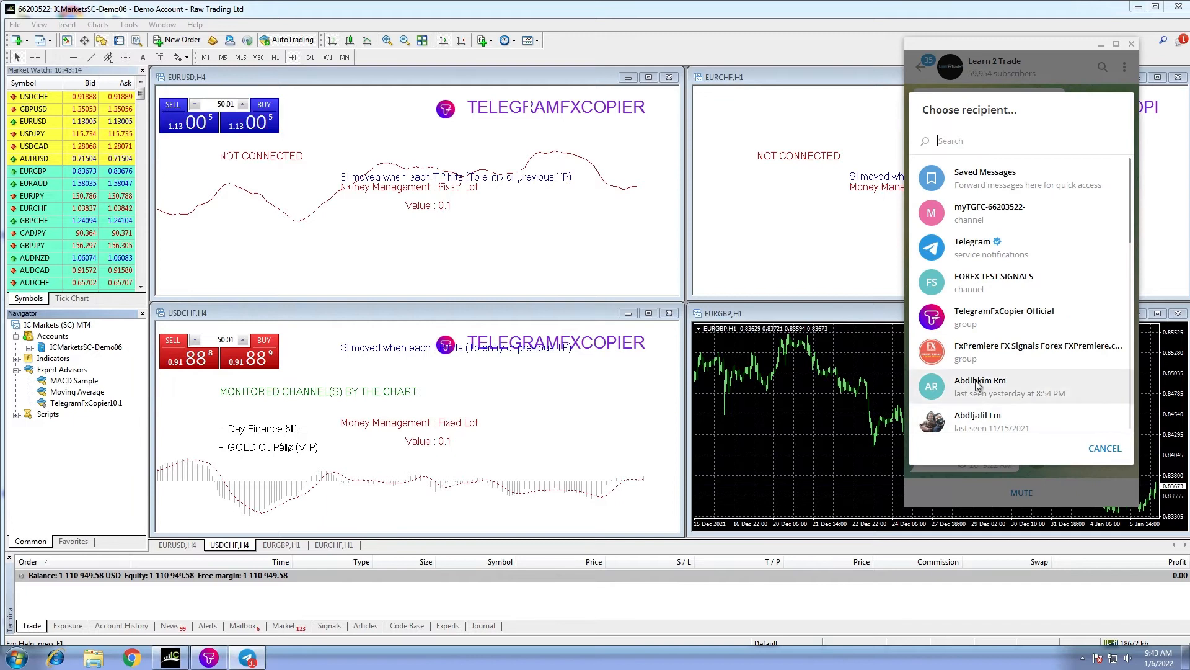
{"action": "left_click", "coordinate": [995, 281]}
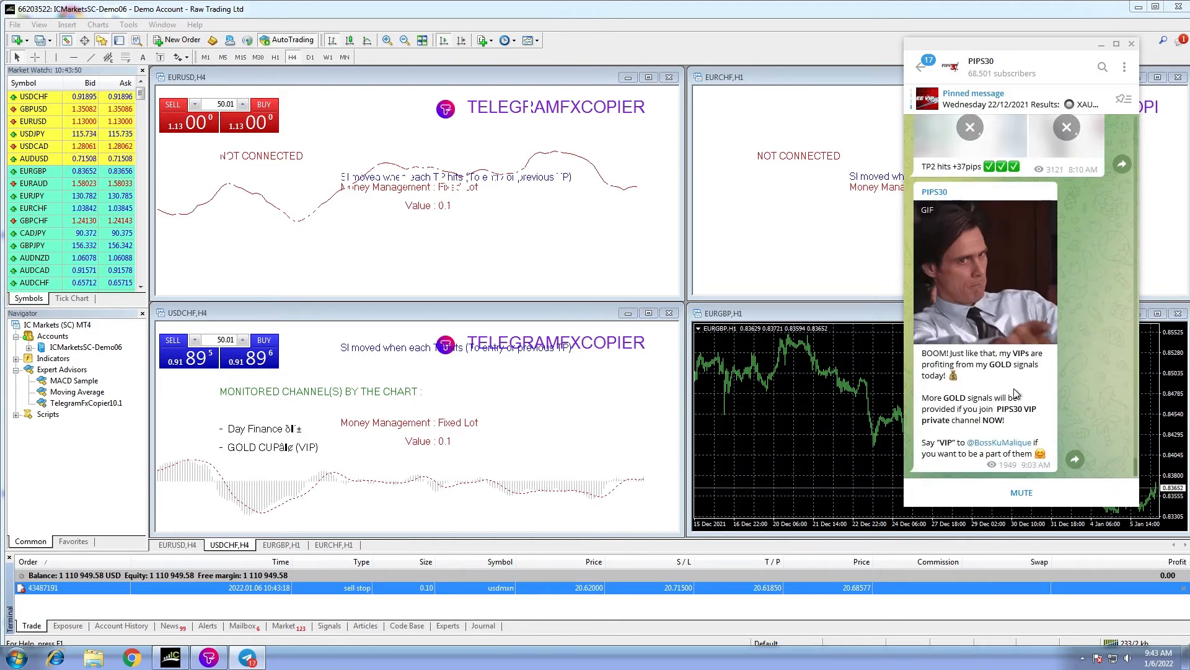
{"action": "left_click", "coordinate": [924, 67]}
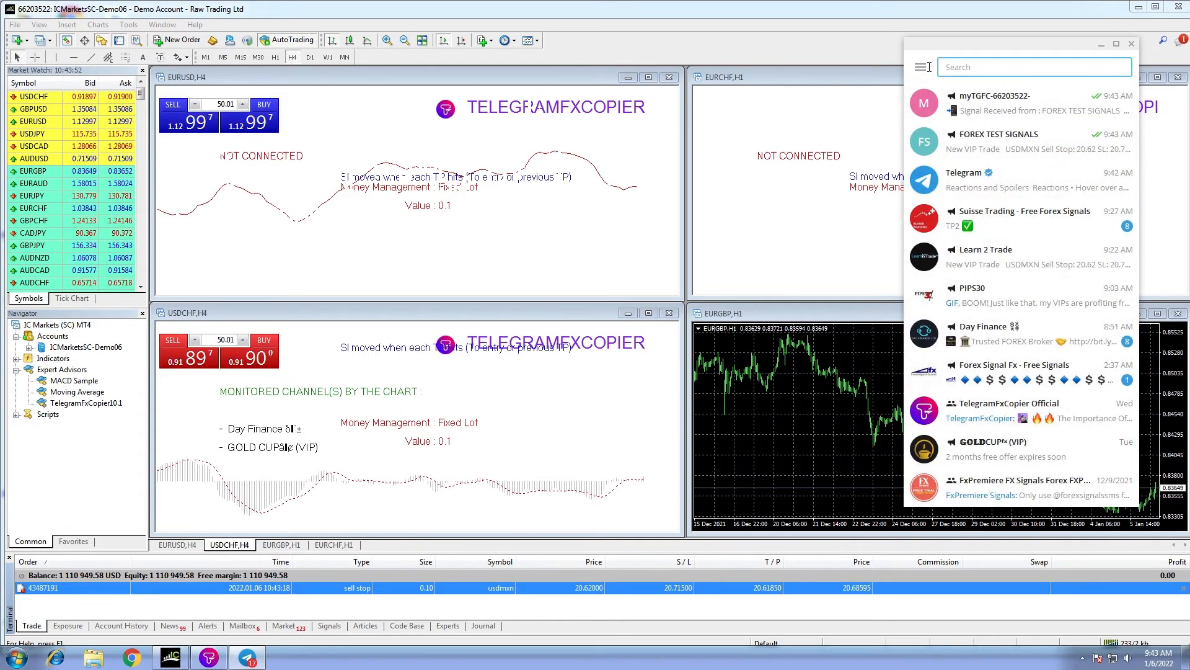
{"action": "left_click", "coordinate": [983, 333]}
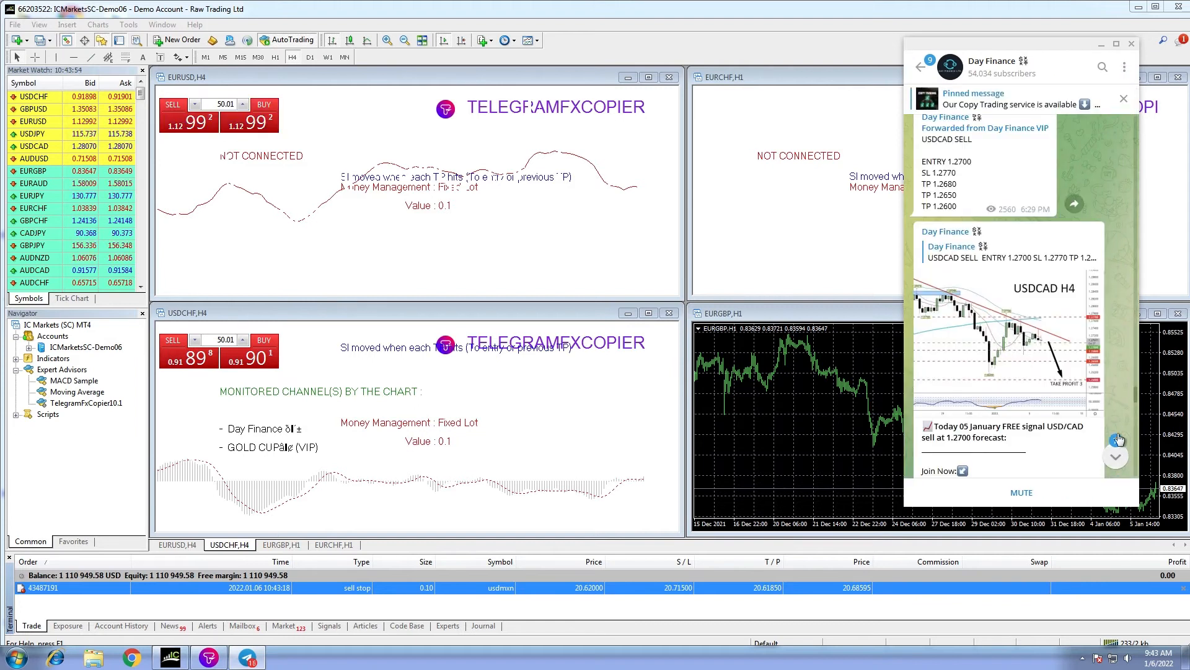